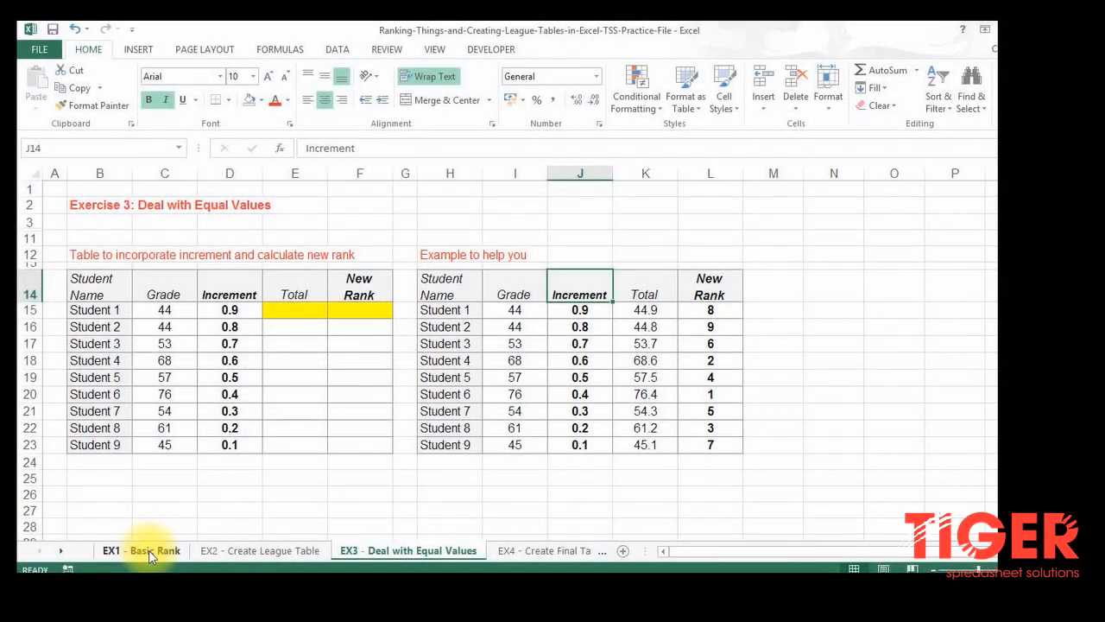
- Review the EX1 Basic Rank sheet, then move to the EX2 Create League Table sheet
click(141, 550)
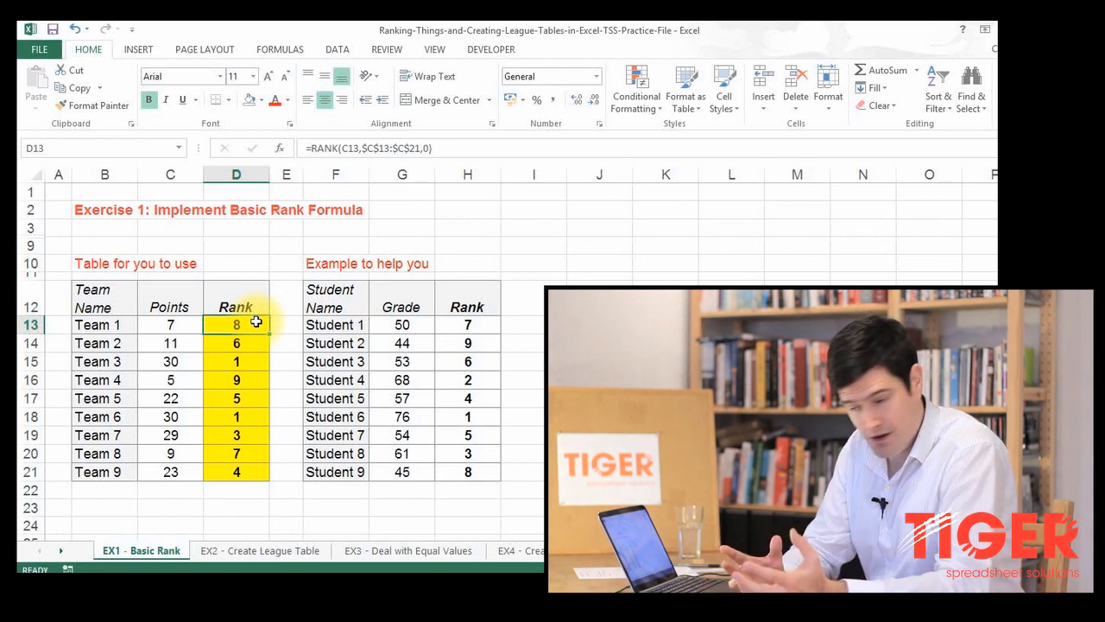
mouse_move(225, 525)
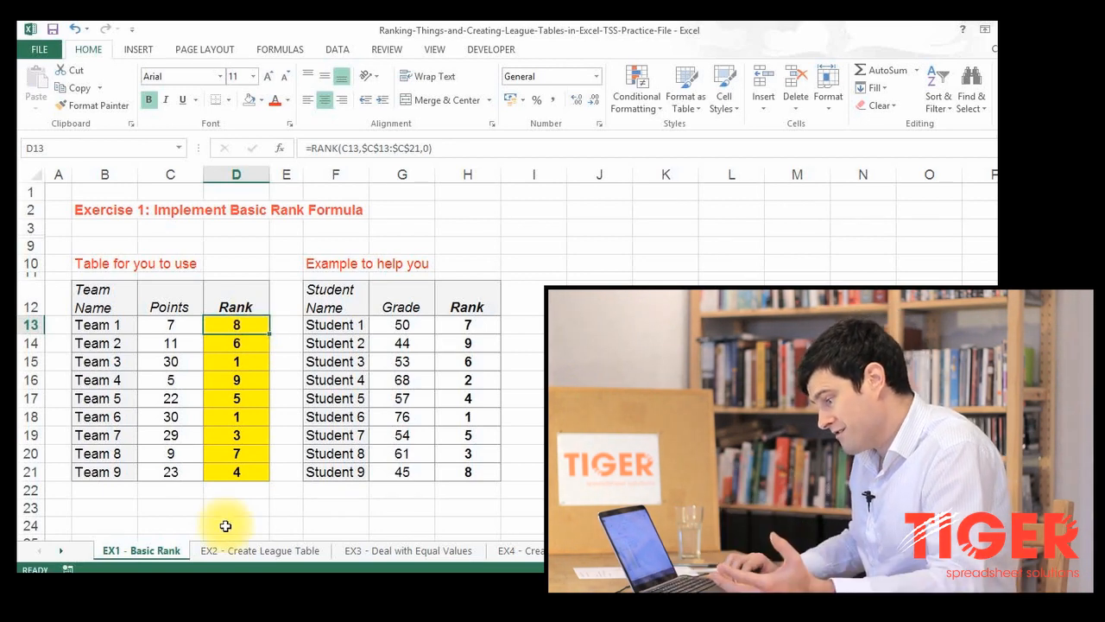
click(259, 550)
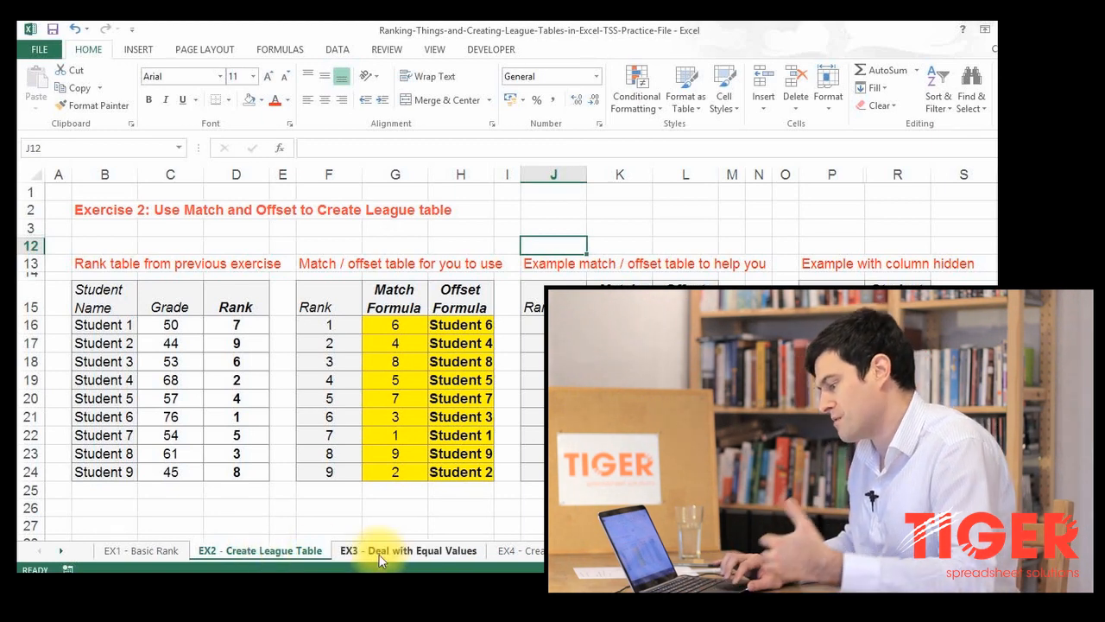
- Go to the EX3 Deal with Equal Values sheet and select the Total cells E15:E23
click(408, 550)
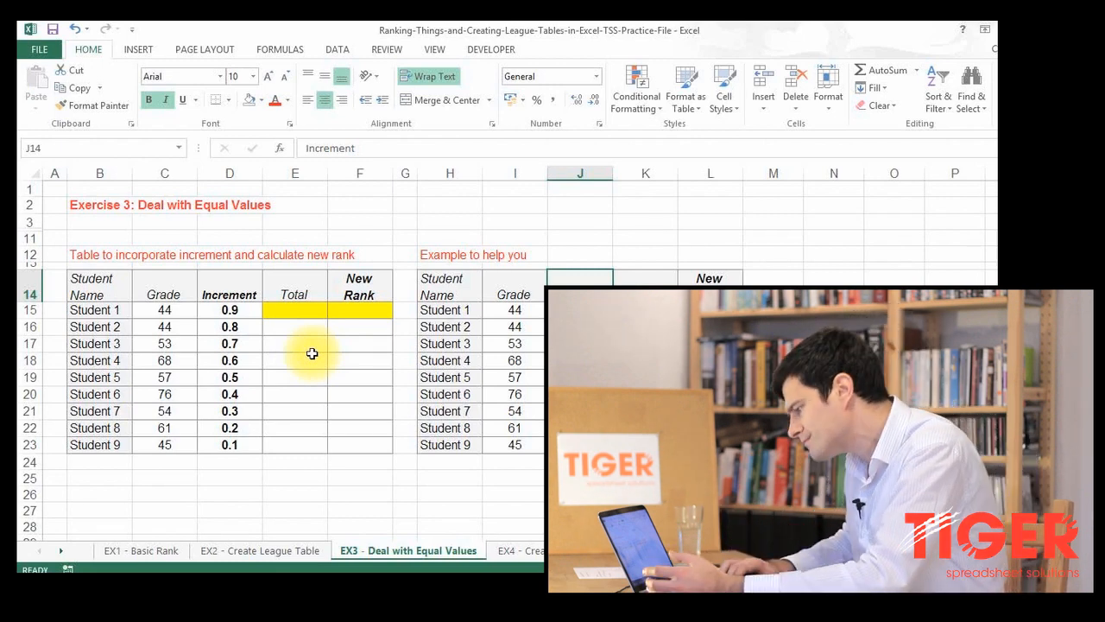
click(229, 310)
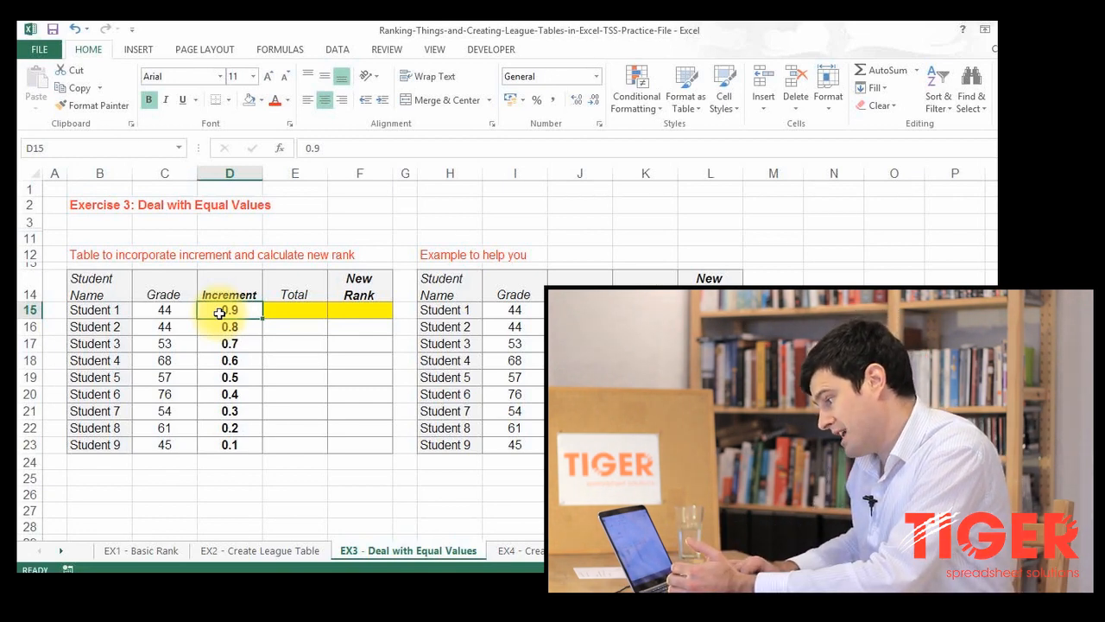
drag(229, 310, 229, 444)
text(=)
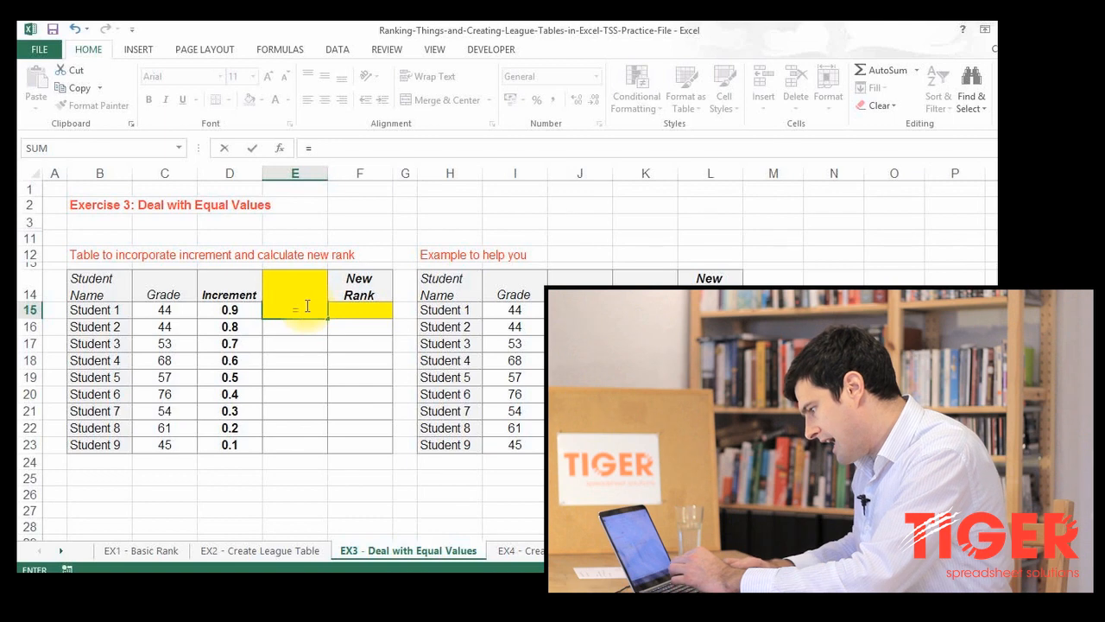
- Enter =C15+D15 in E15 and fill it down to E23
click(163, 309)
text(Total)
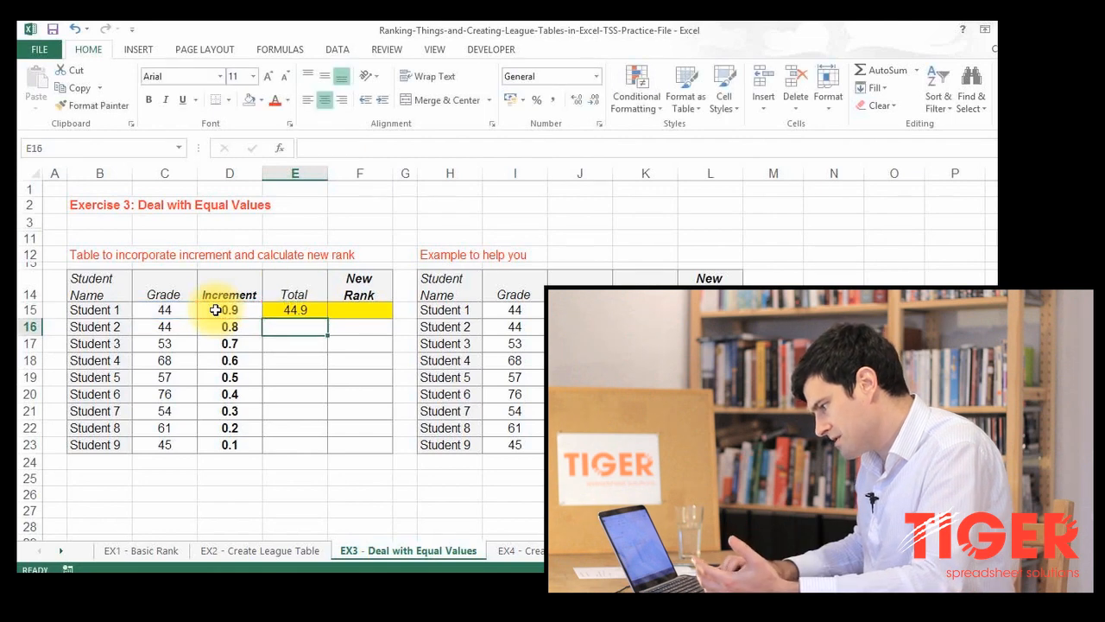
click(294, 309)
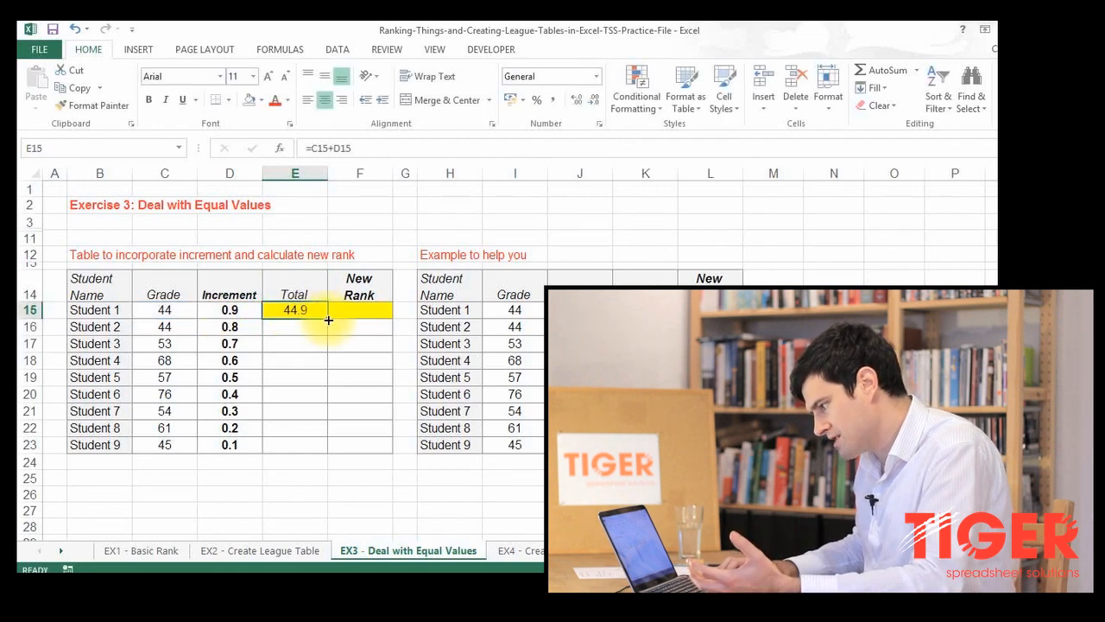
drag(294, 310, 295, 443)
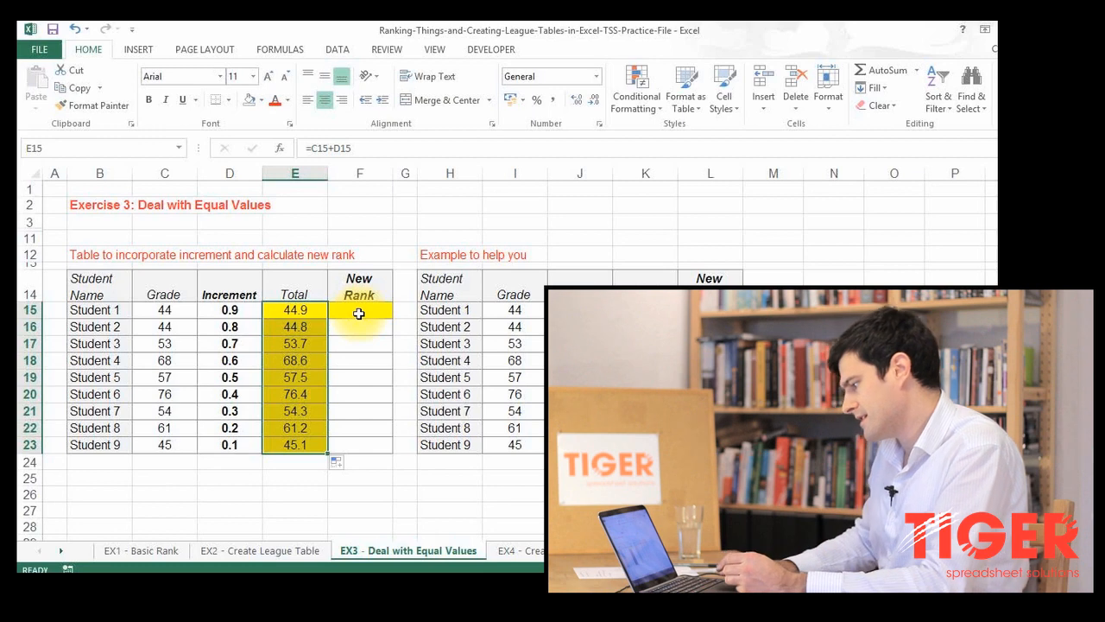
- Enter =RANK(E15,$E$15:$E$23,0) in F15, giving Student 1 a rank of 8
click(360, 310)
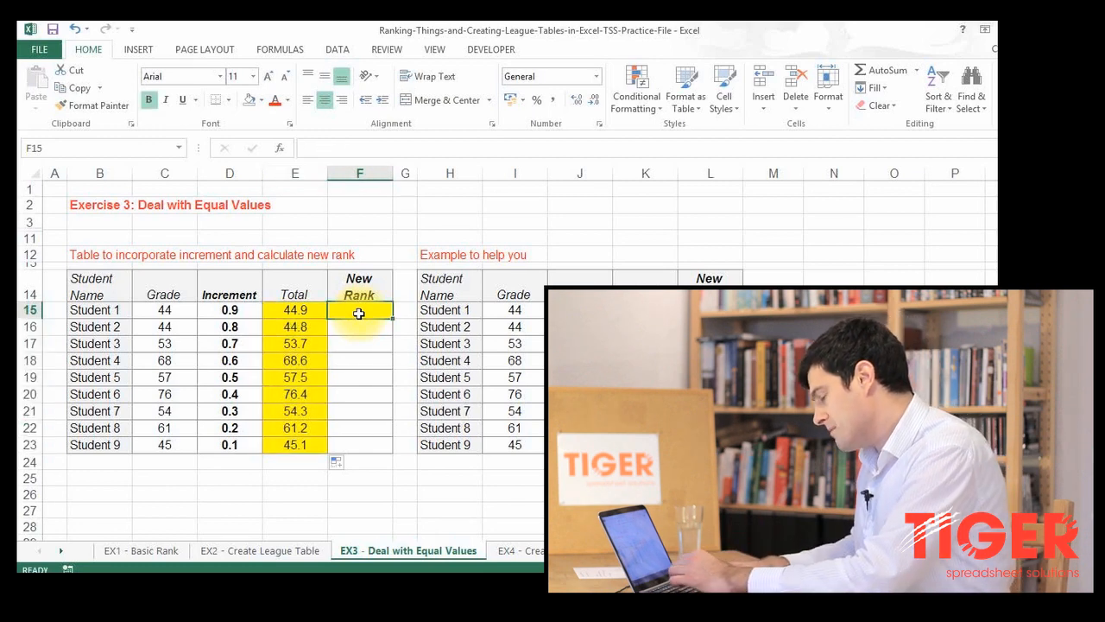
text(=rank()
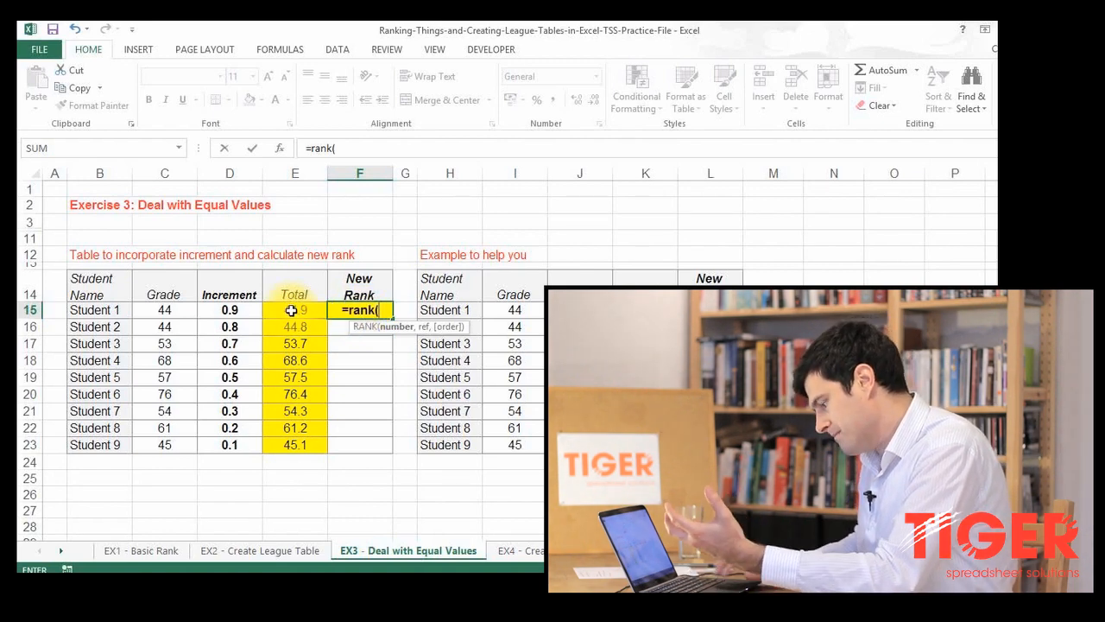
click(295, 310)
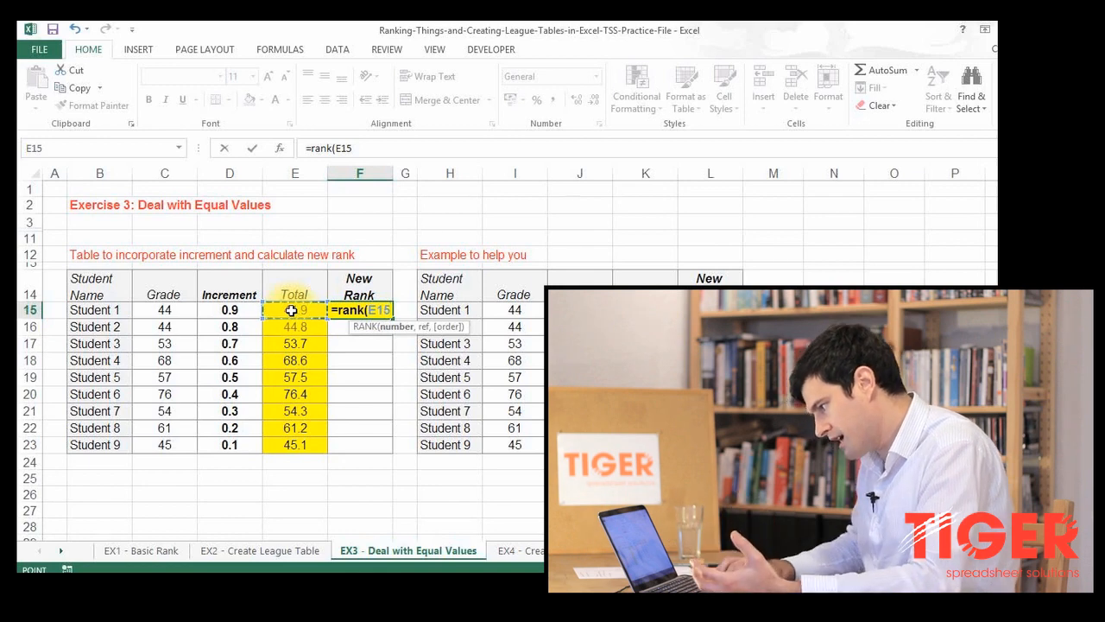
click(295, 445)
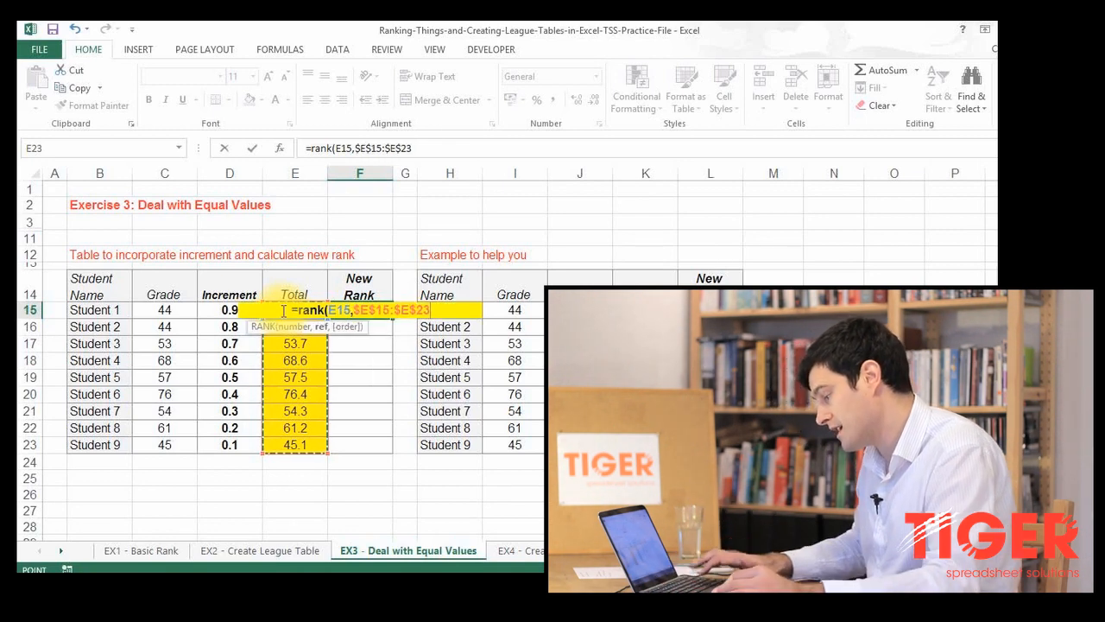
text(,0))
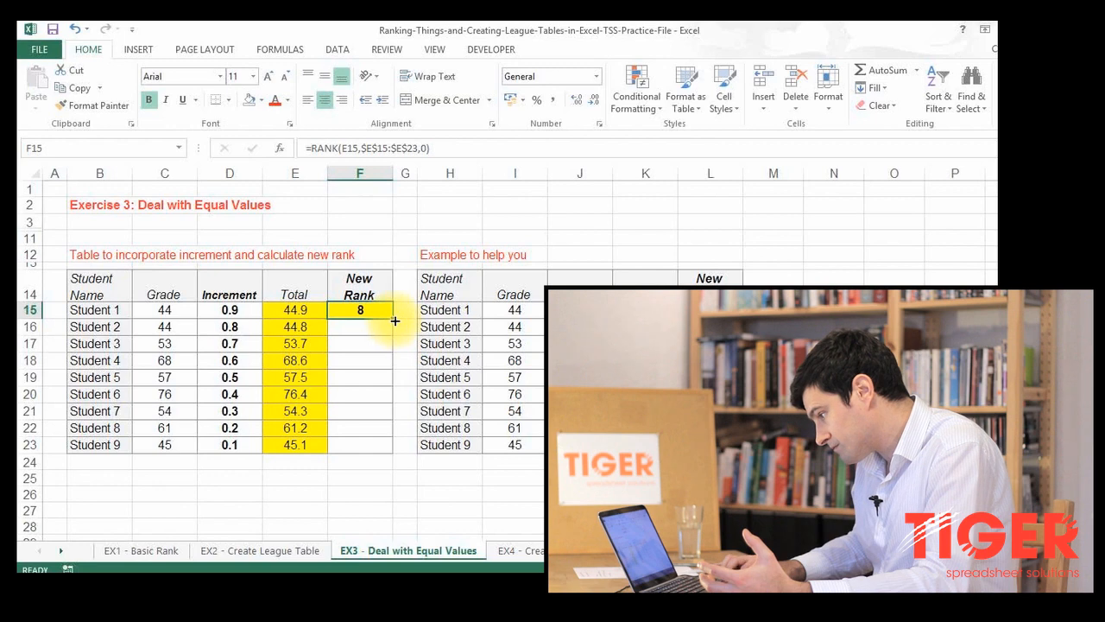
- Fill the RANK formula down to F23 and check Student 5's copied formula
drag(360, 310, 360, 445)
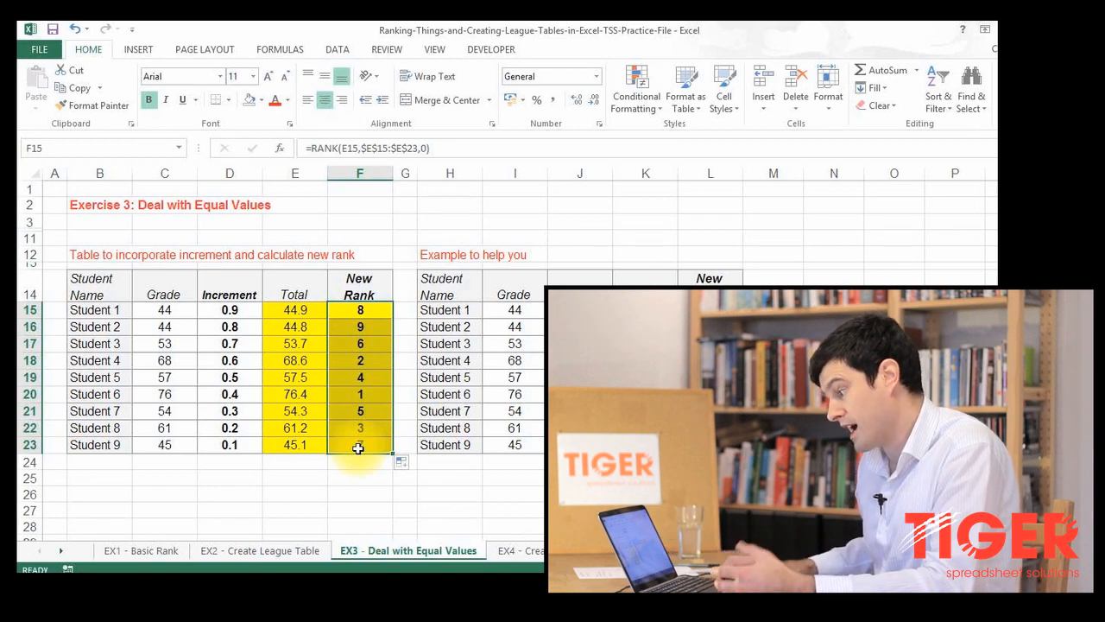
click(360, 378)
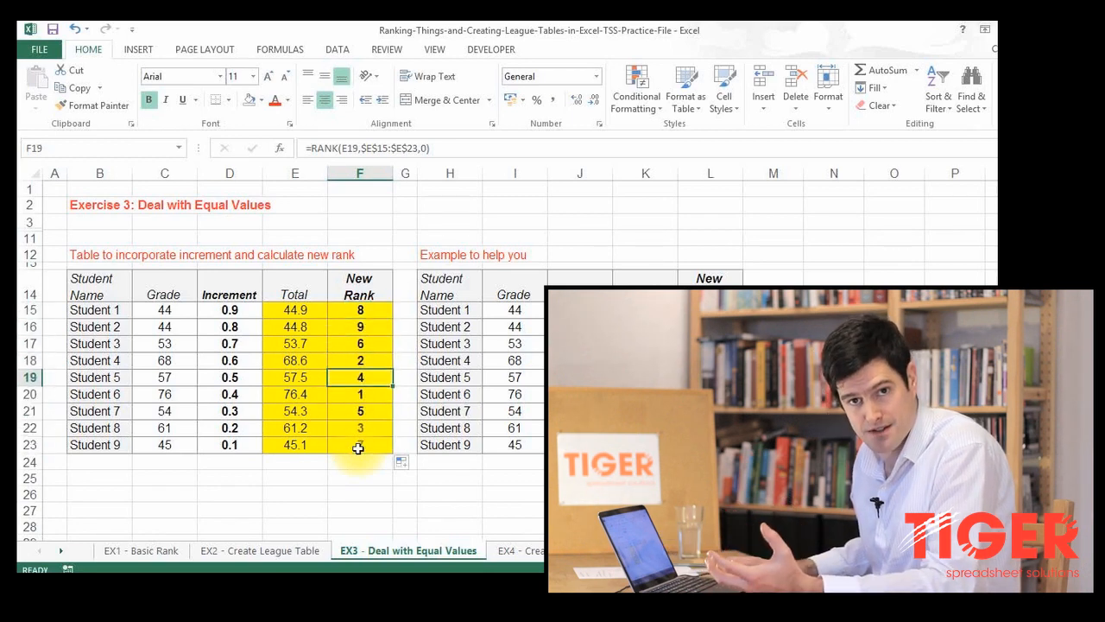